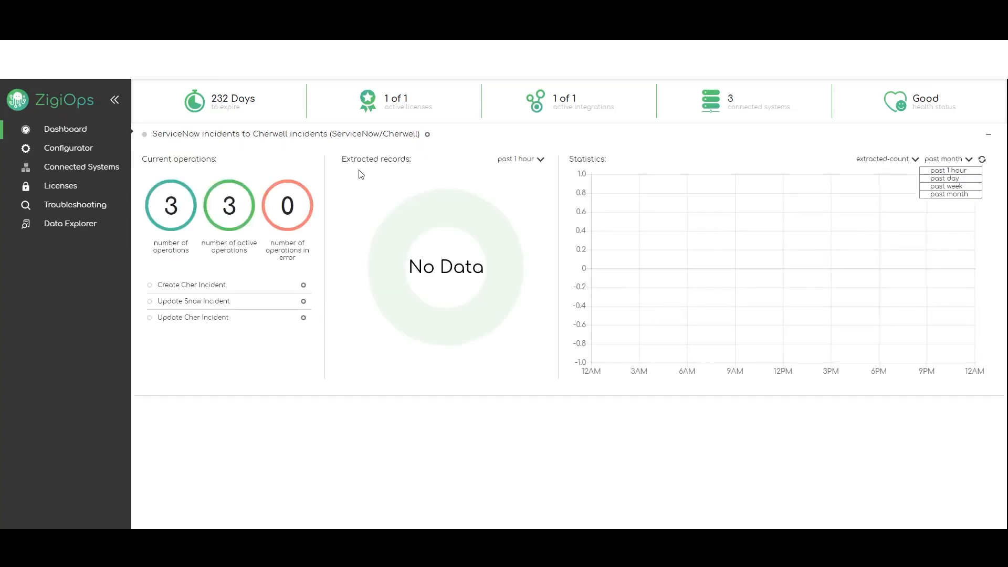
{"action": "mouse_move", "coordinate": [710, 138]}
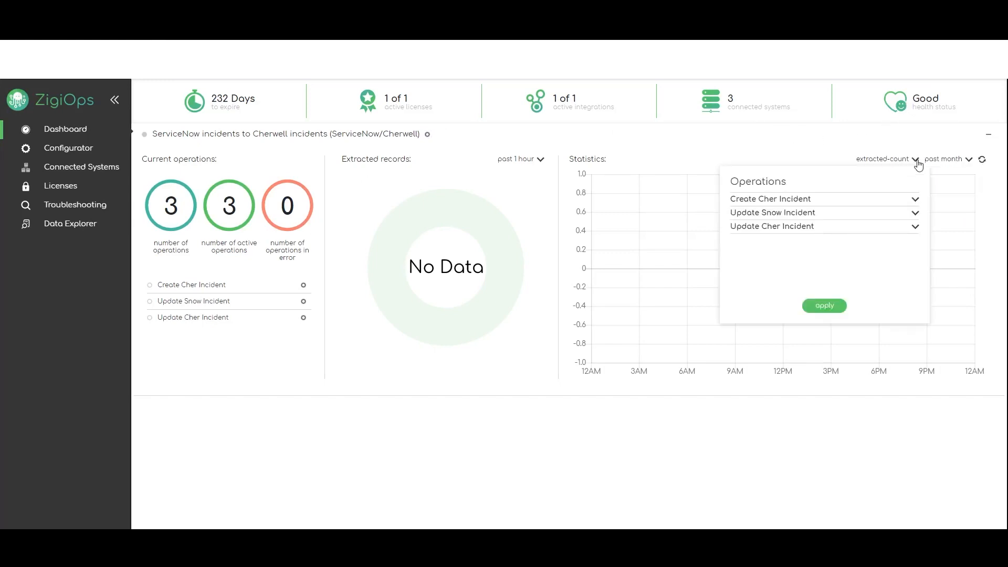
- Review the extraction time periods, then confirm the Cherwell connection tests Ok
{"action": "left_click", "coordinate": [521, 158]}
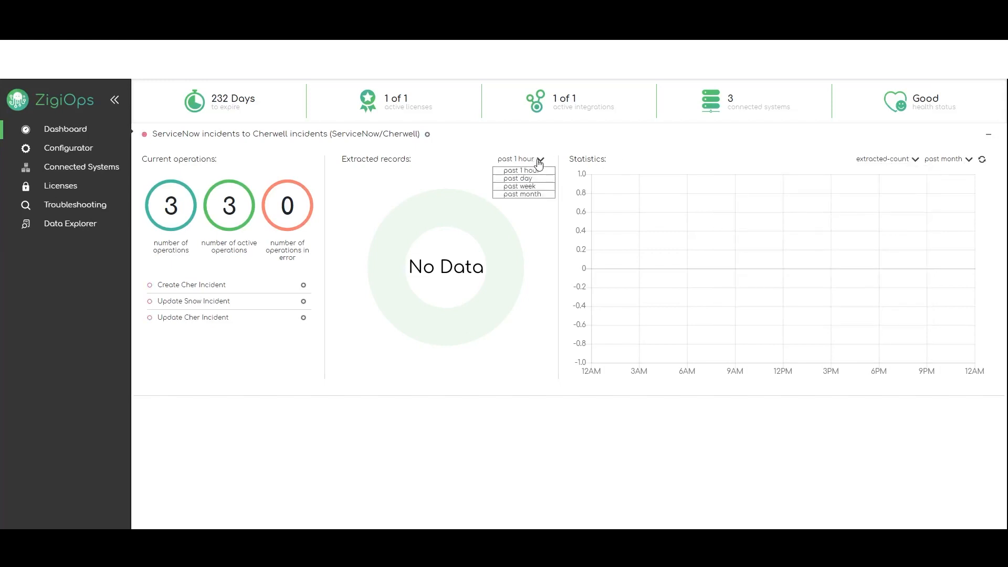
{"action": "left_click", "coordinate": [81, 167]}
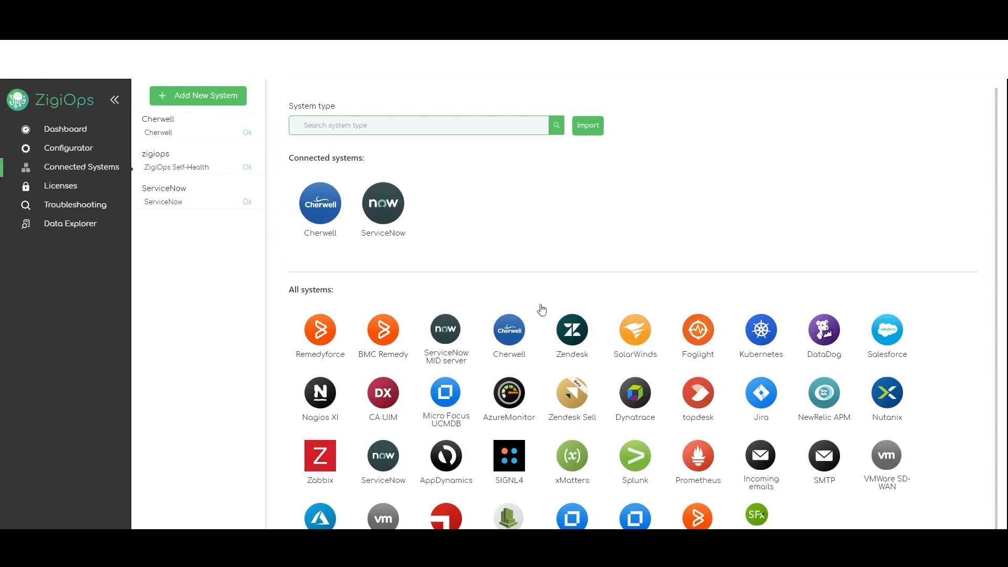
{"action": "mouse_move", "coordinate": [395, 268]}
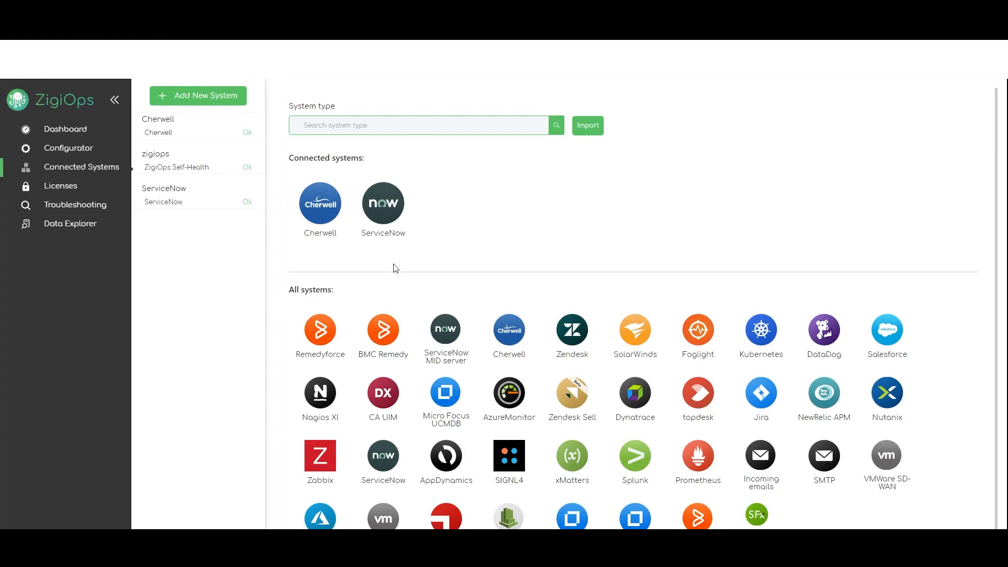
{"action": "mouse_move", "coordinate": [158, 132]}
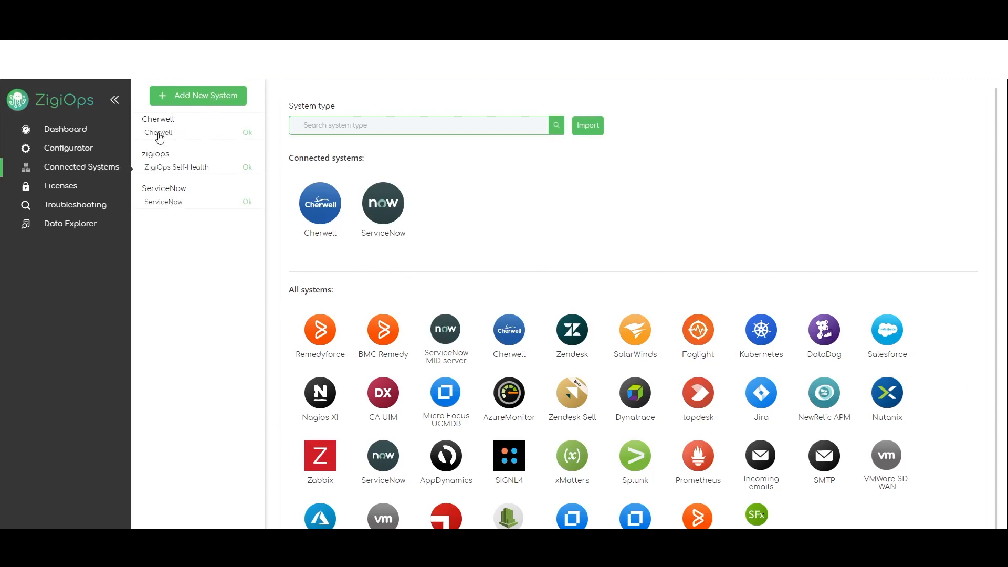
{"action": "left_click", "coordinate": [158, 132]}
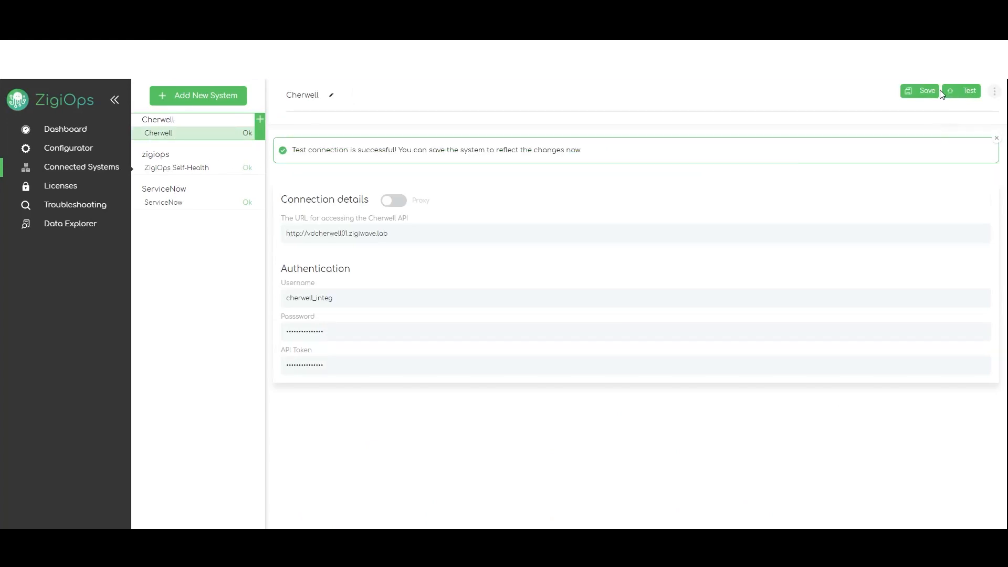
{"action": "left_click", "coordinate": [925, 90]}
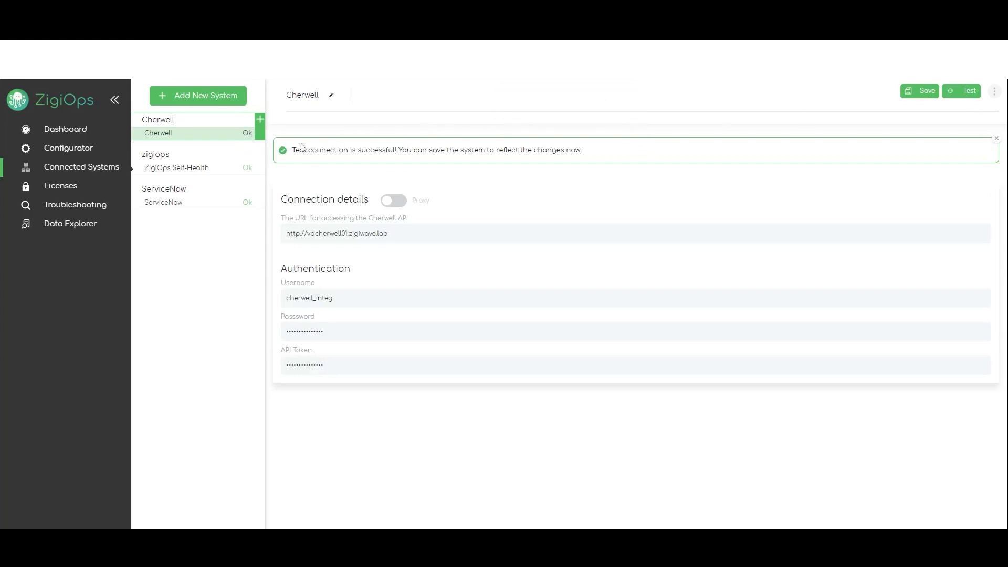
- Review the ServiceNow connection and return to the integration Configurator
{"action": "left_click", "coordinate": [163, 201]}
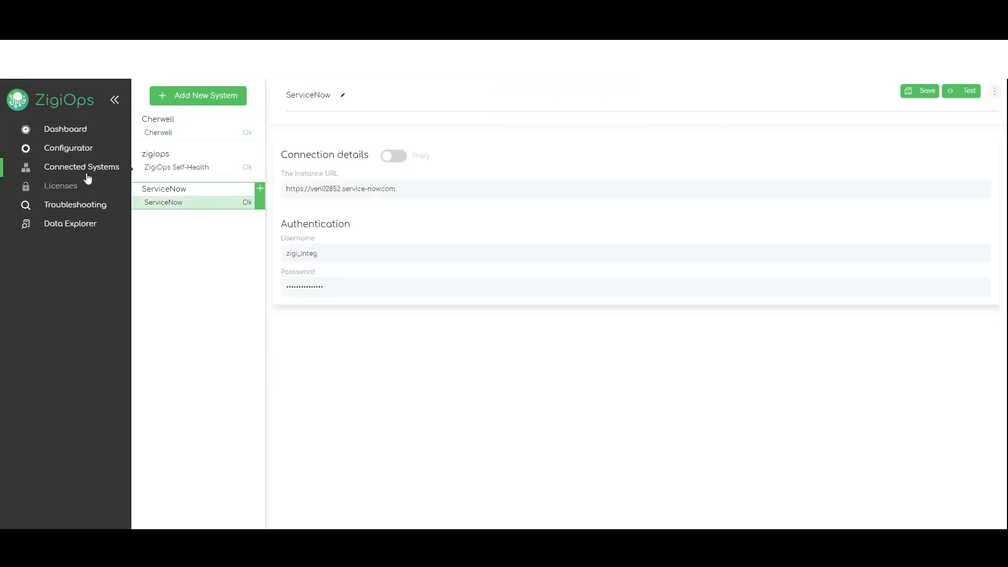
{"action": "left_click", "coordinate": [68, 148]}
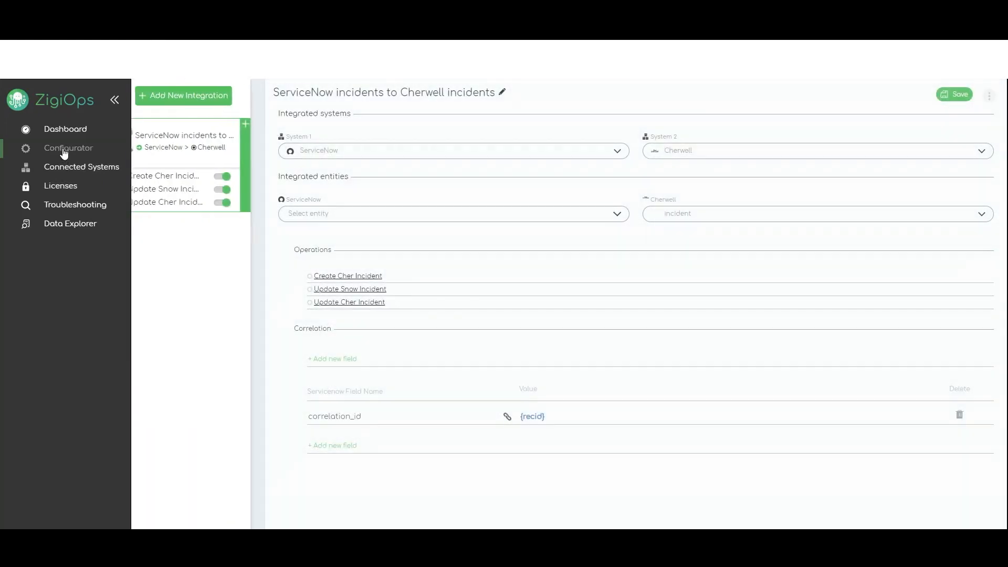
{"action": "left_click", "coordinate": [189, 95]}
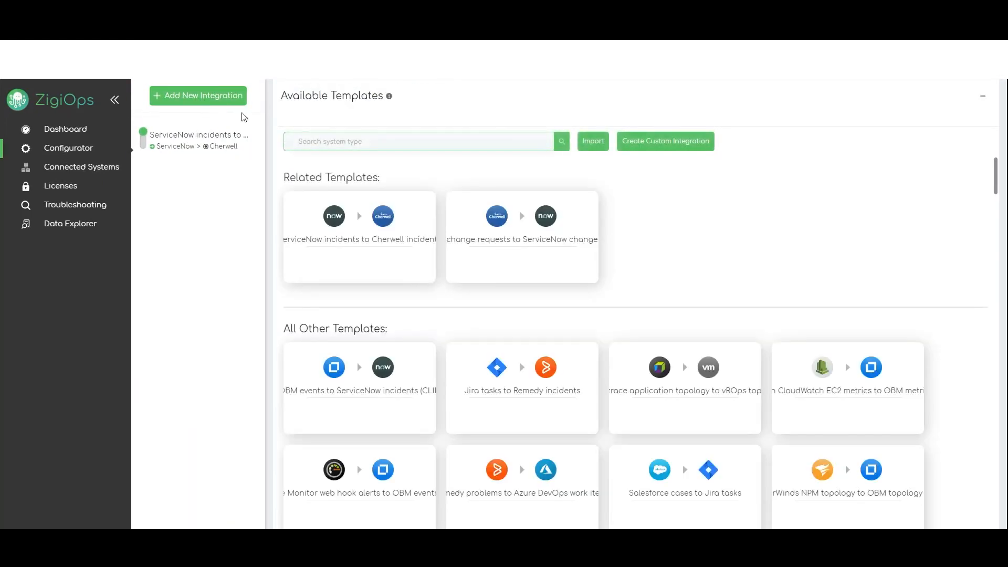
{"action": "mouse_move", "coordinate": [411, 467]}
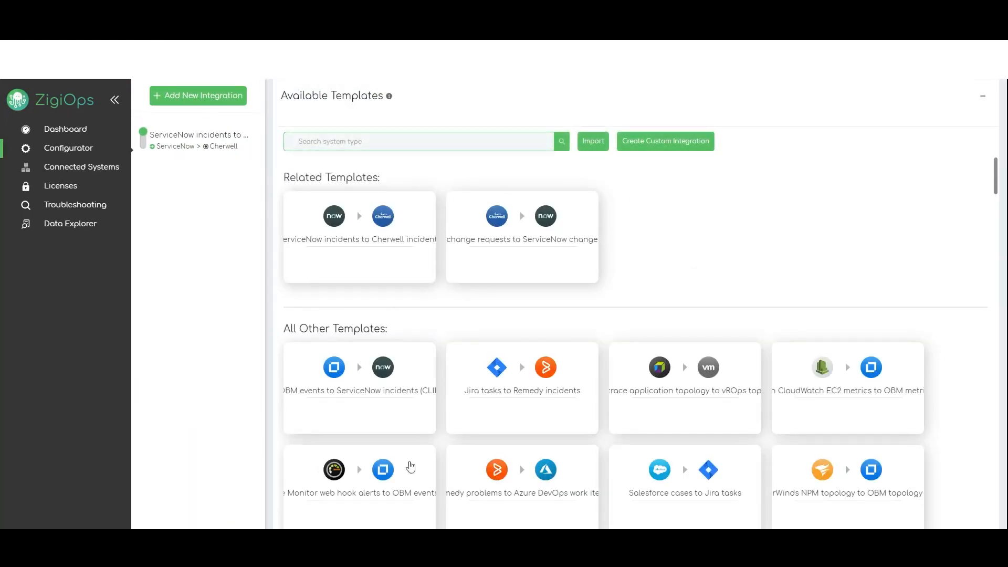
{"action": "scroll", "scroll_direction": "down", "scroll_amount": 3}
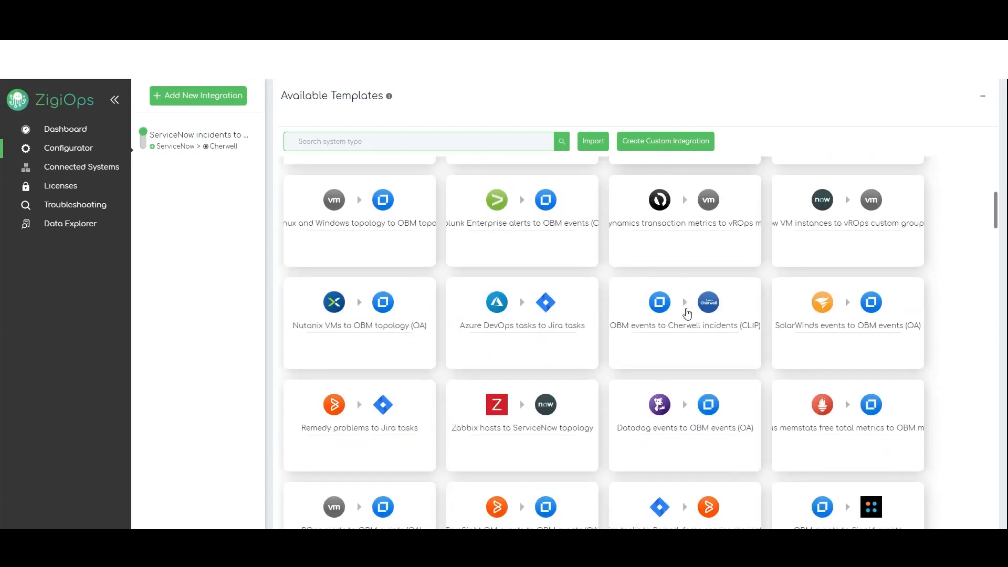
{"action": "scroll", "scroll_direction": "down", "scroll_amount": 3}
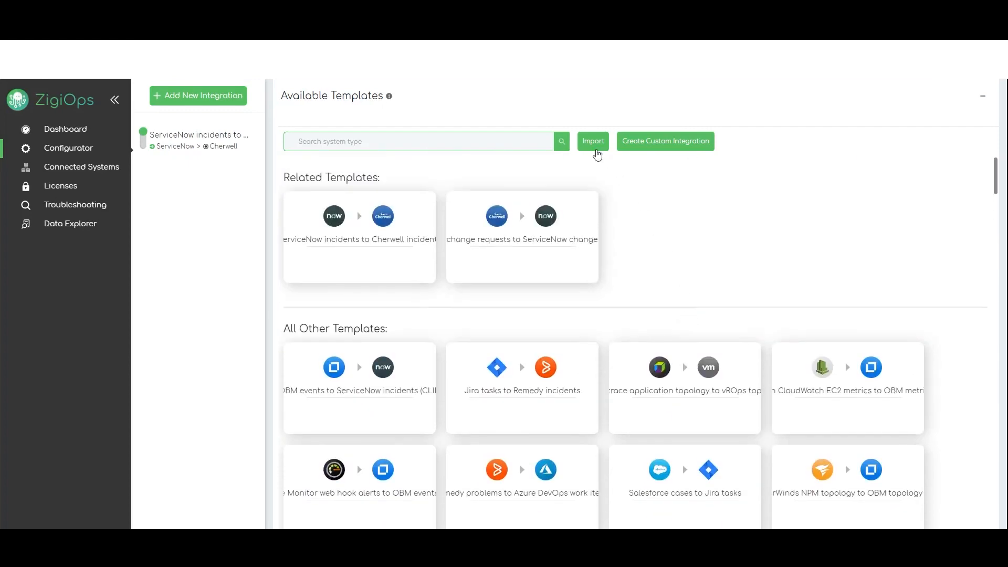
{"action": "left_click", "coordinate": [198, 139]}
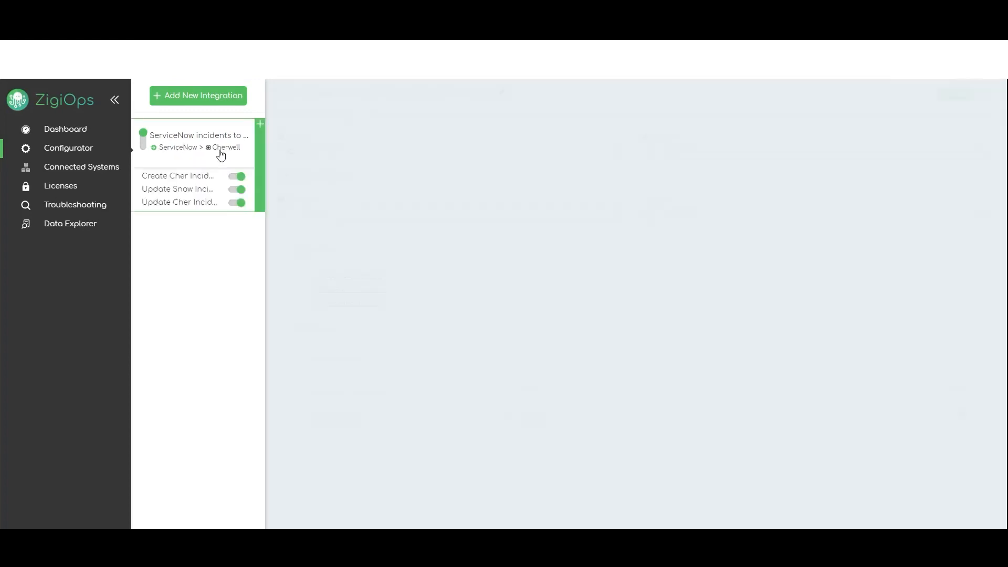
- Show the Create Cher Incident operation with its polling trigger and ServiceNow conditions
{"action": "left_click", "coordinate": [199, 140]}
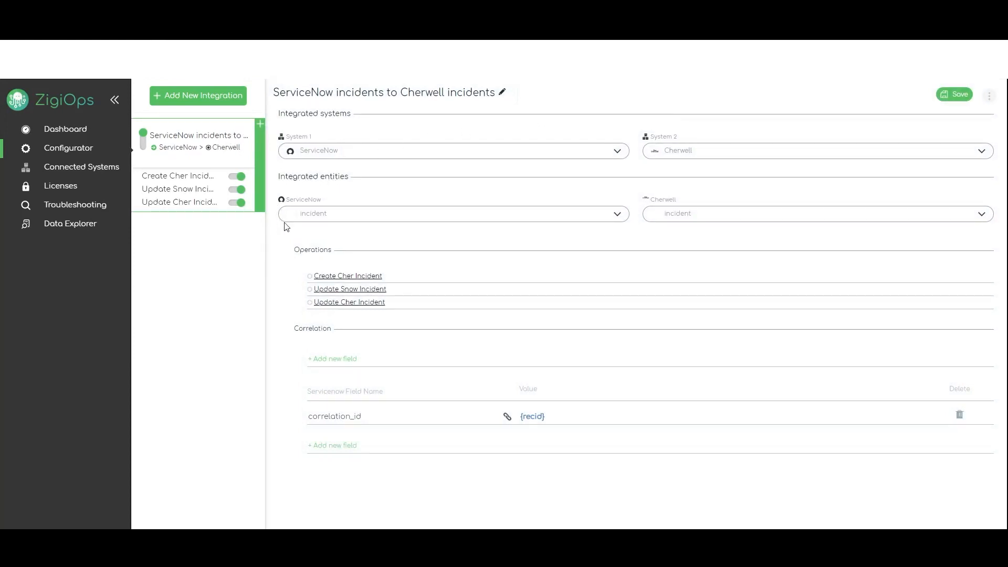
{"action": "mouse_move", "coordinate": [667, 321]}
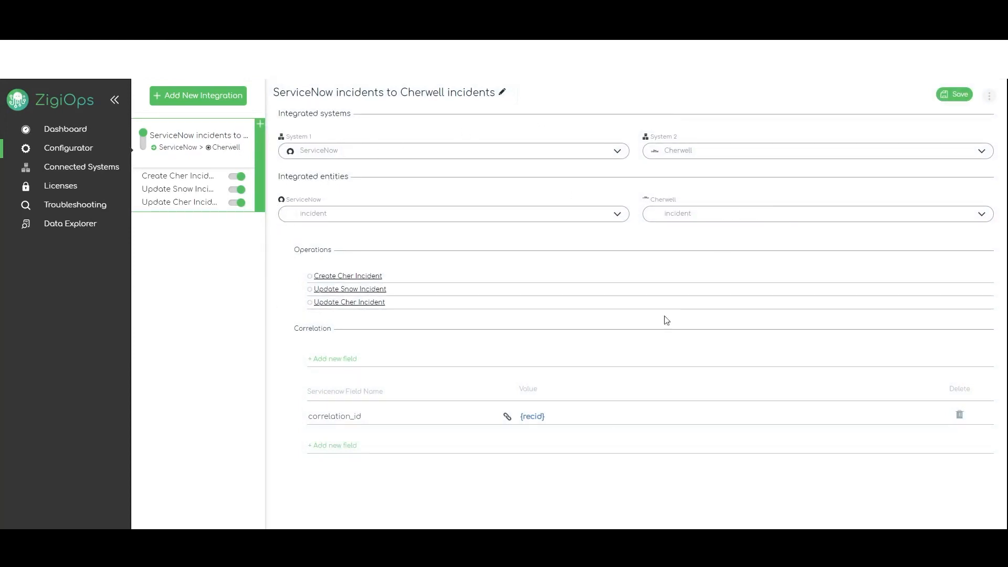
{"action": "left_click", "coordinate": [178, 175]}
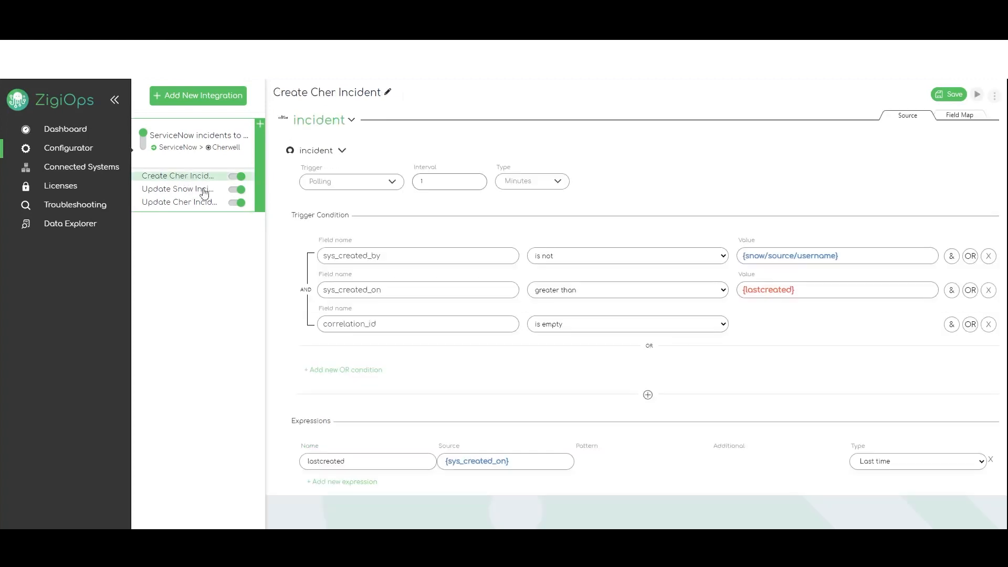
- Show the Field Map linking ServiceNow incident fields to Cherwell fields
{"action": "left_click", "coordinate": [199, 135]}
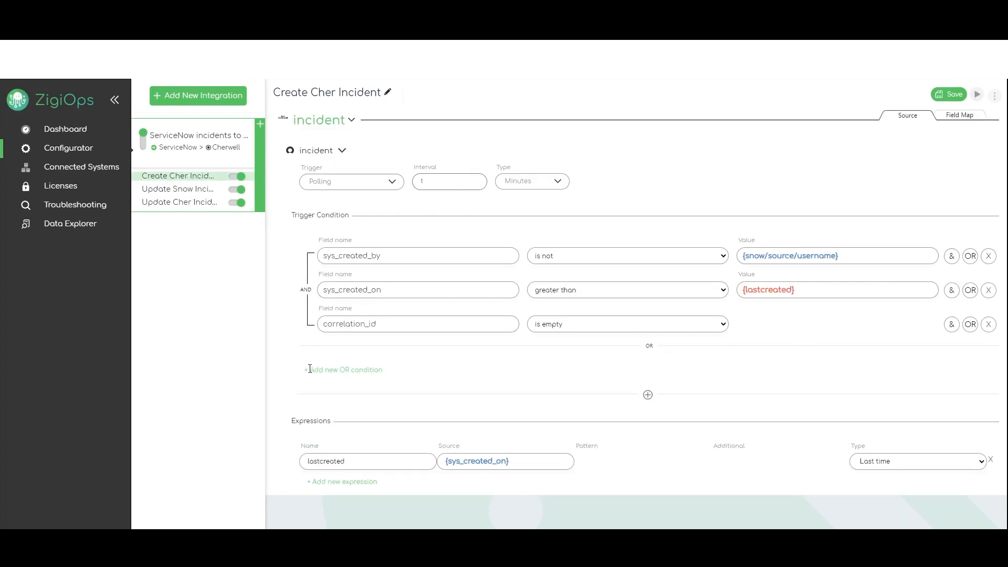
{"action": "mouse_move", "coordinate": [655, 332]}
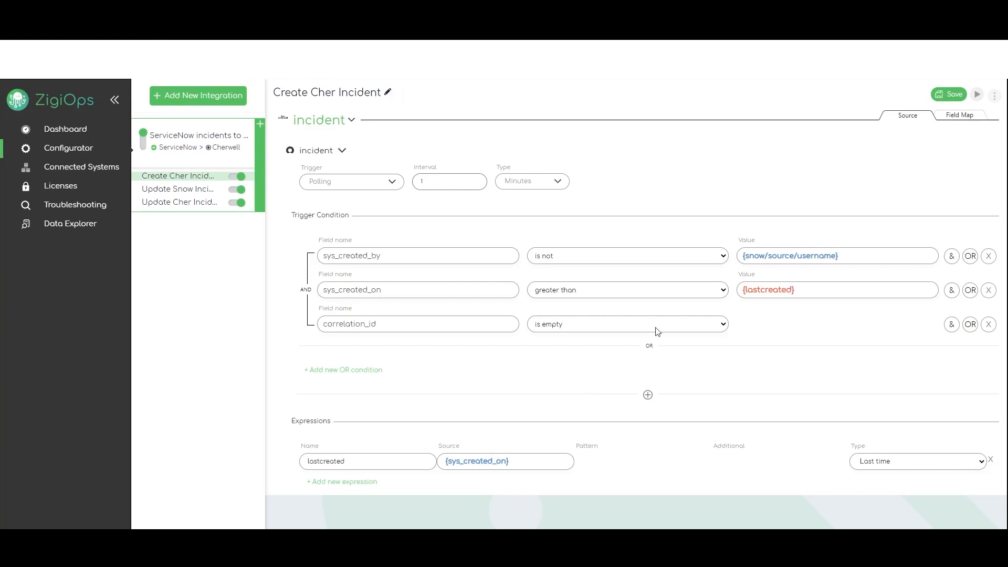
{"action": "left_click", "coordinate": [961, 116]}
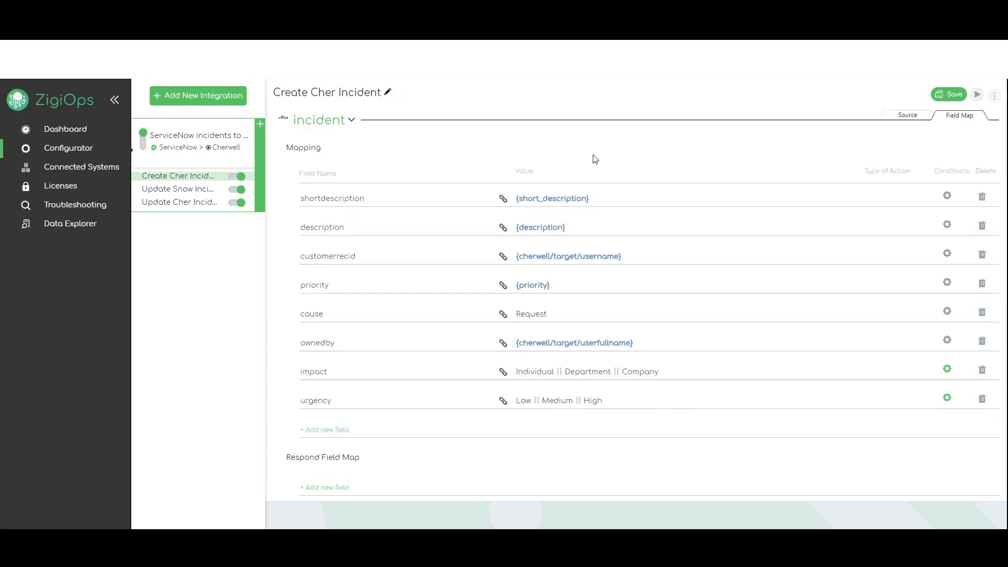
{"action": "mouse_move", "coordinate": [243, 301]}
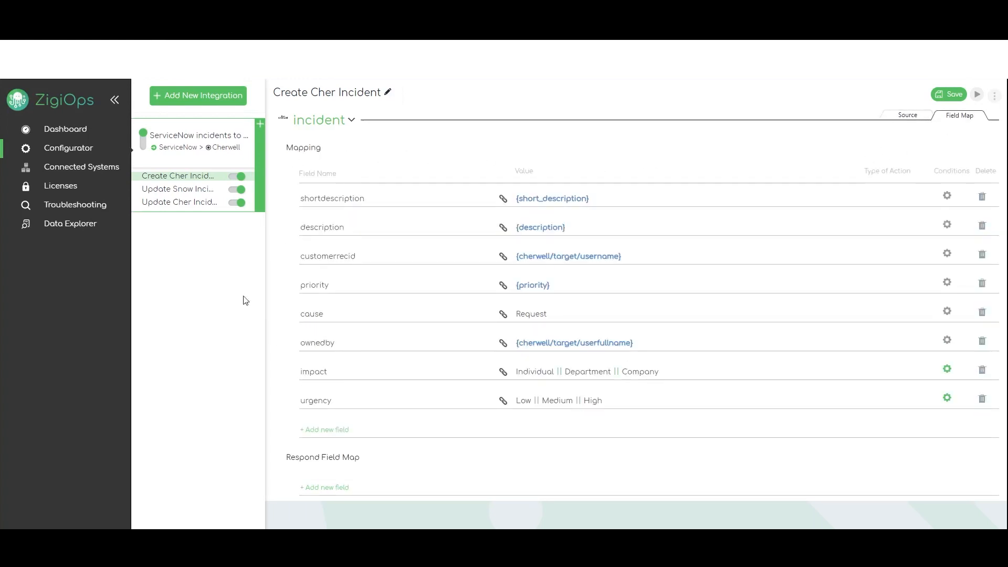
{"action": "mouse_move", "coordinate": [592, 187]}
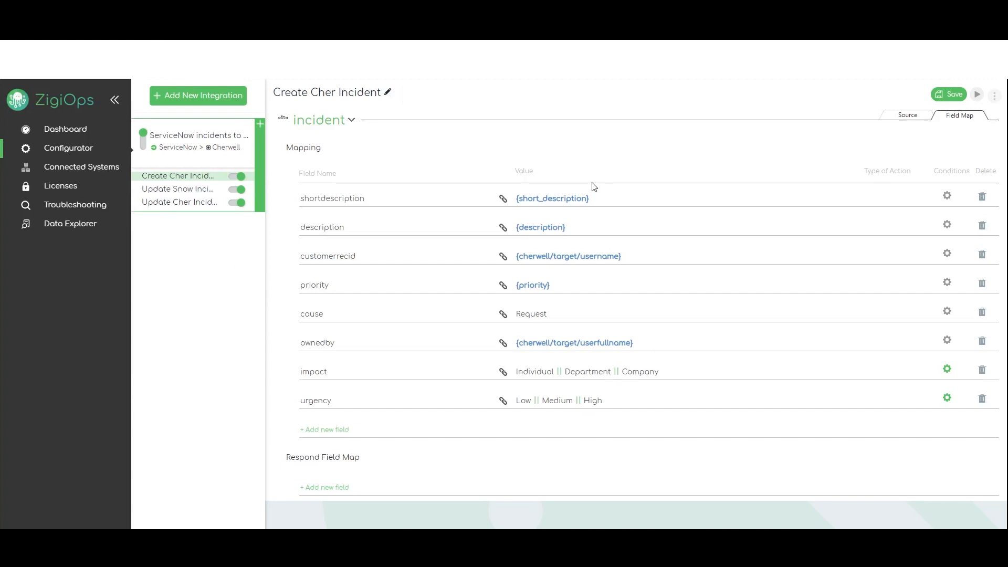
{"action": "left_click", "coordinate": [908, 115]}
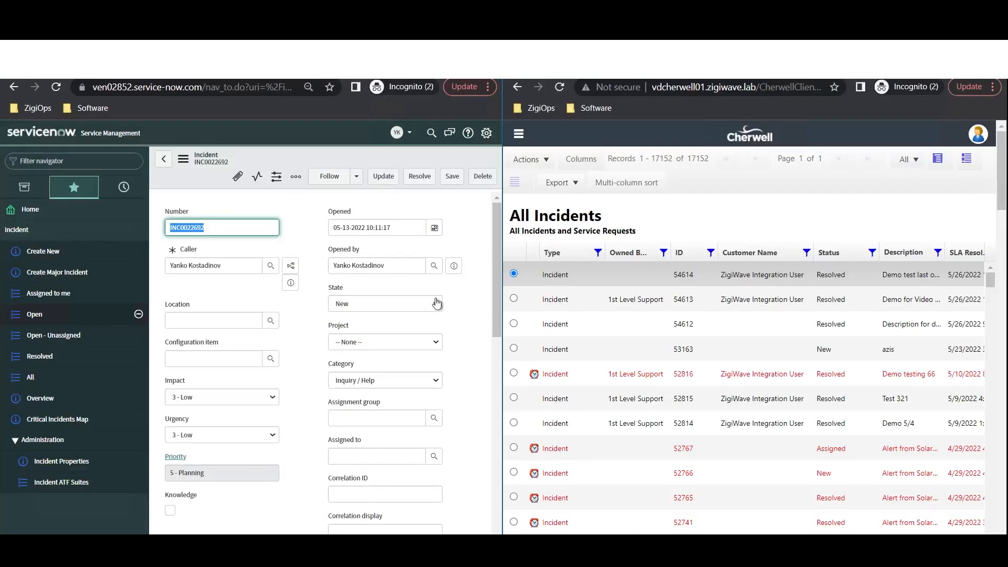
{"action": "mouse_move", "coordinate": [367, 321]}
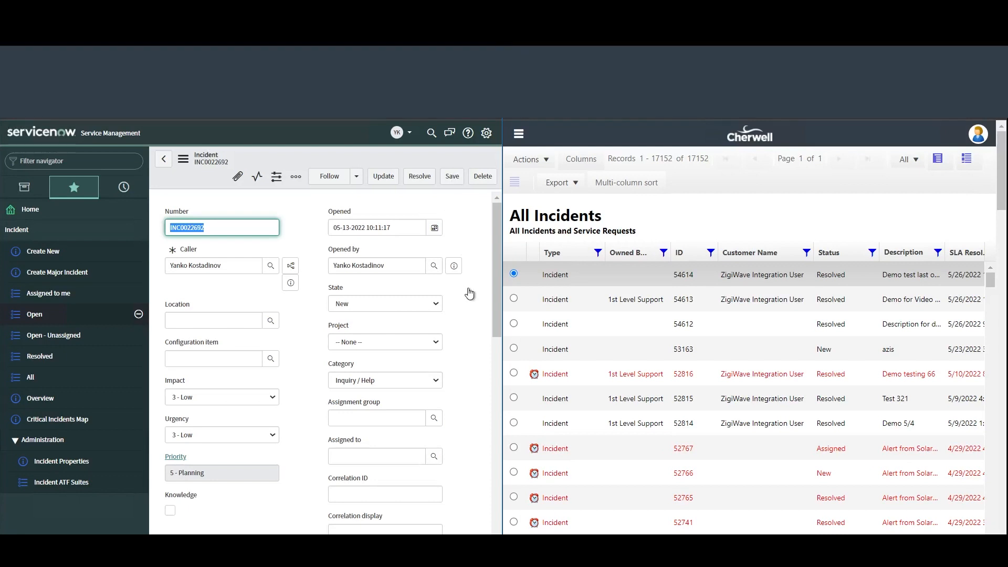
- Scroll ServiceNow incident INC0022692 down to its 'Demo Video ServiceNow to Cherwell' short description
{"action": "scroll", "scroll_direction": "down", "scroll_amount": 3}
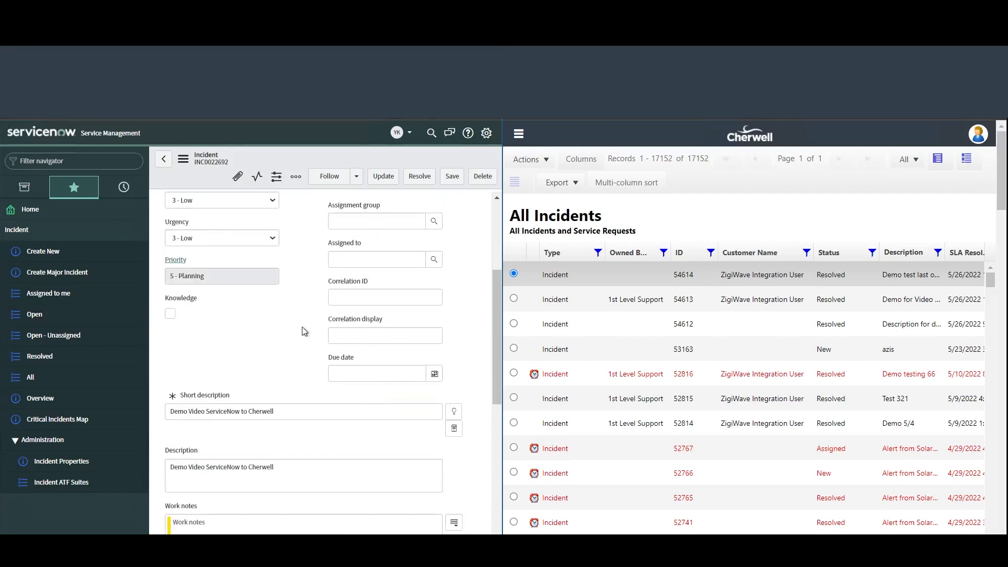
{"action": "scroll", "scroll_direction": "down", "scroll_amount": 3}
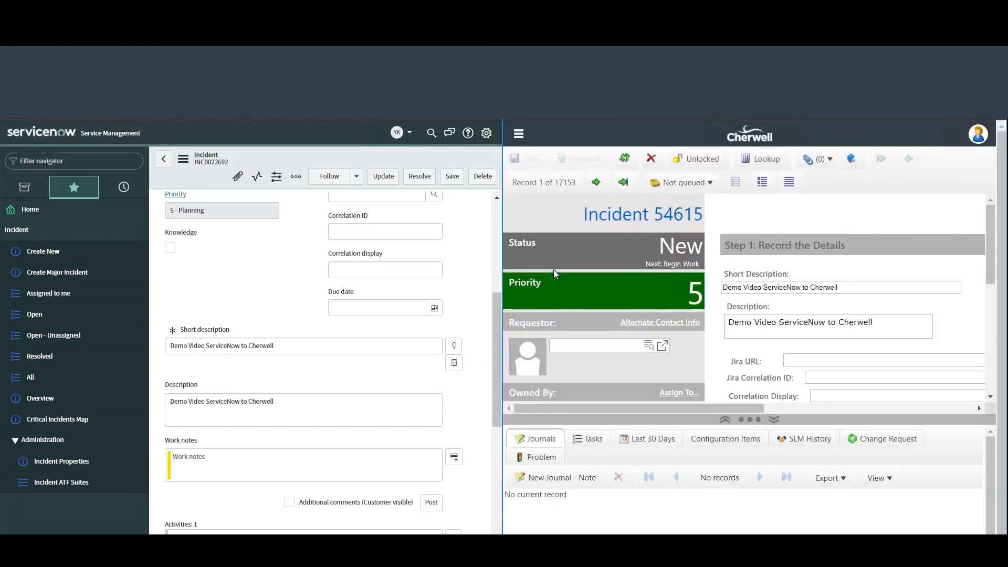
- Begin work on Cherwell incident 54615 and save it as In Progress
{"action": "left_click", "coordinate": [561, 477]}
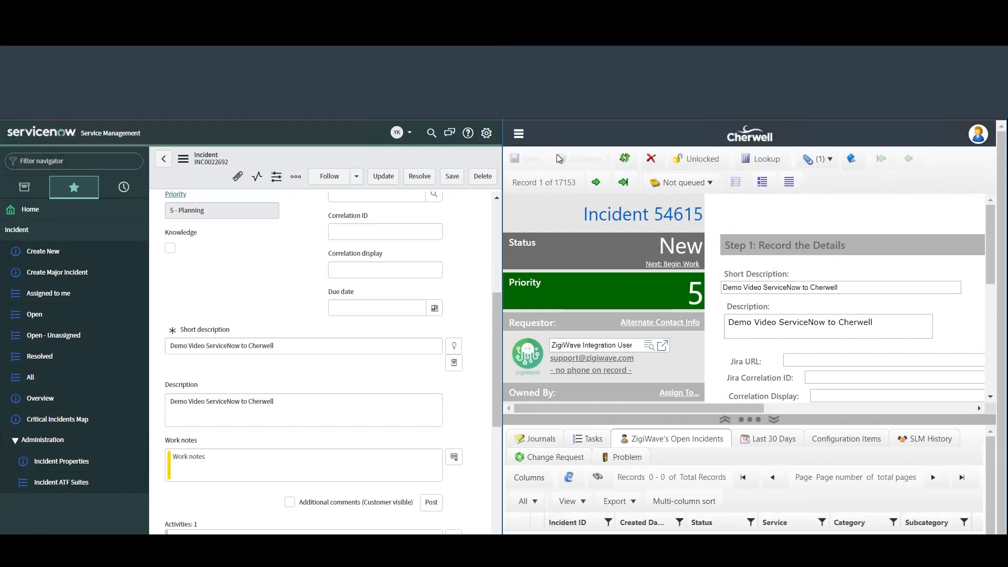
{"action": "left_click", "coordinate": [672, 264]}
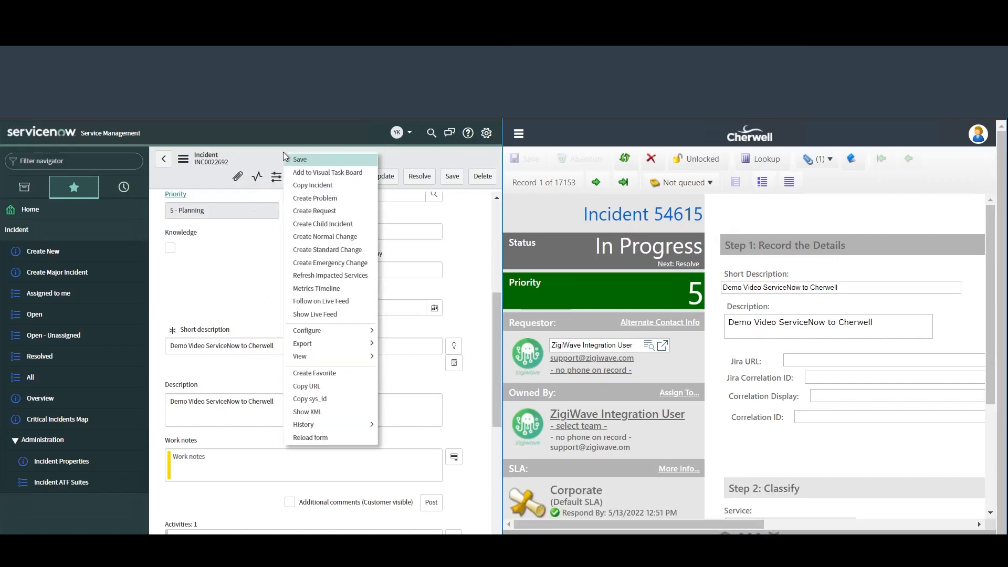
- Reload INC0022692 with Cherwell's synced updates and add work note 'Comment from ServiceNow'
{"action": "left_click", "coordinate": [299, 159]}
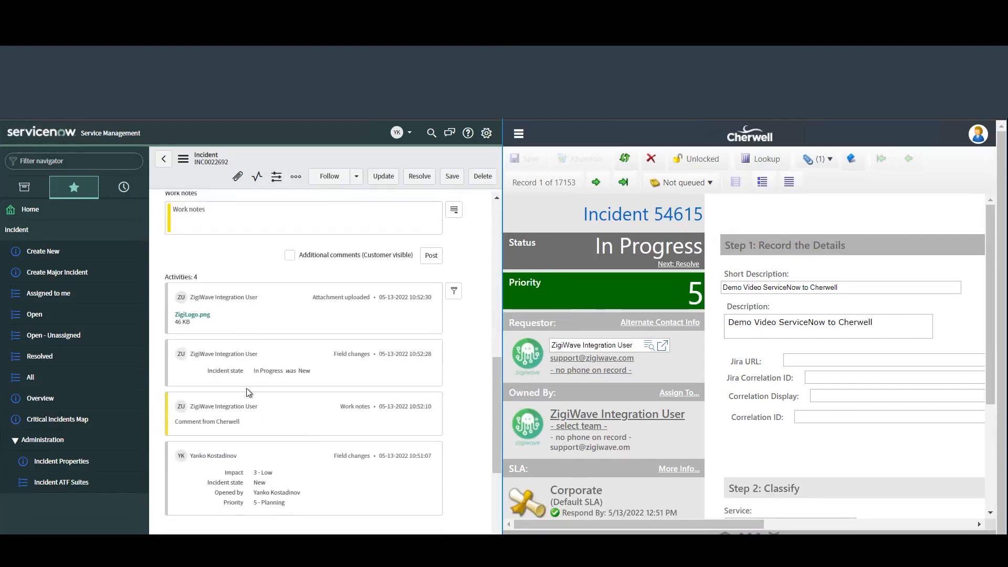
{"action": "scroll", "scroll_direction": "up", "scroll_amount": 3}
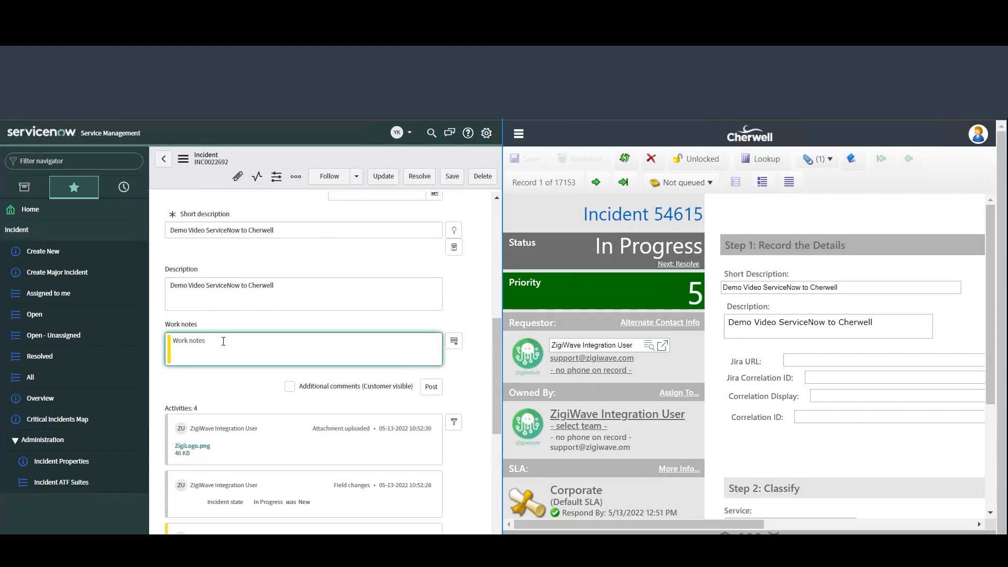
{"action": "type", "text": "Comment from ServiceNow"}
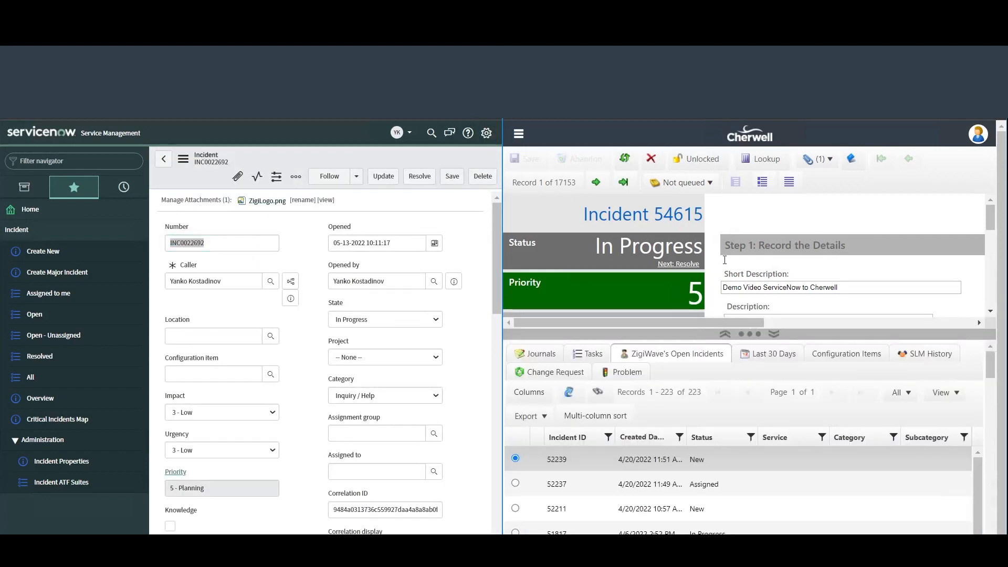
{"action": "left_click", "coordinate": [539, 344]}
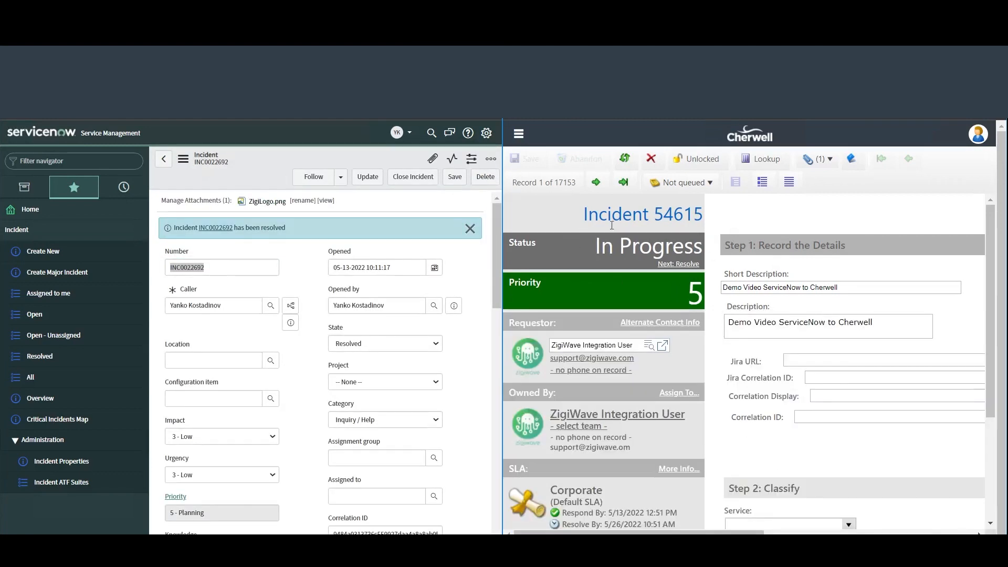
{"action": "mouse_move", "coordinate": [624, 159]}
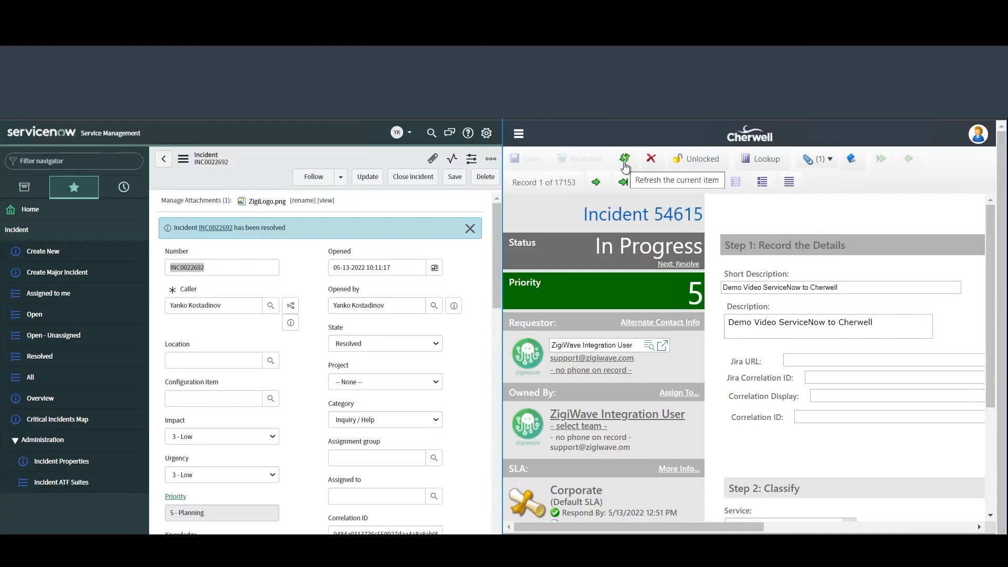
- Refresh Cherwell incident 54615 to show its synced Resolved status
{"action": "left_click", "coordinate": [624, 159]}
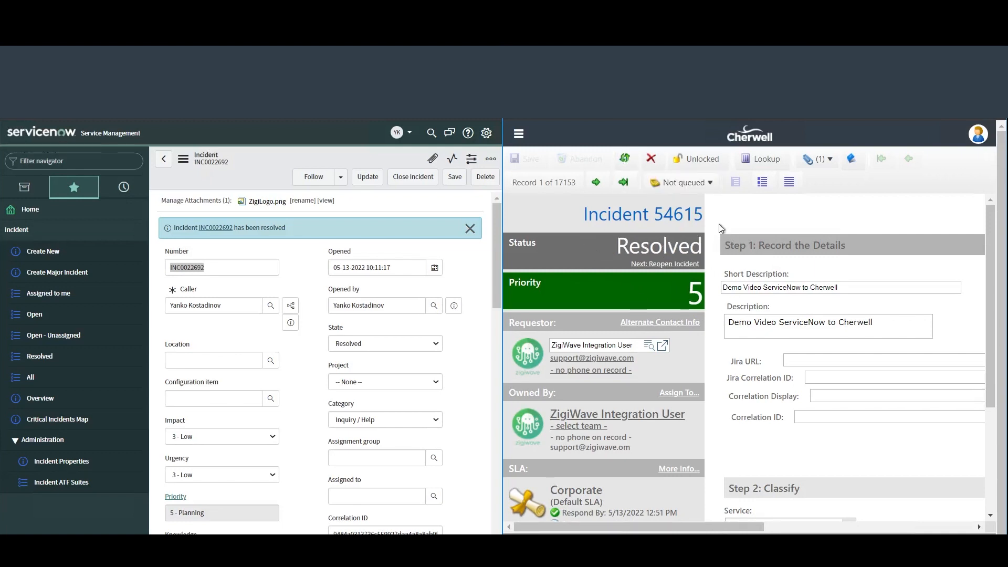